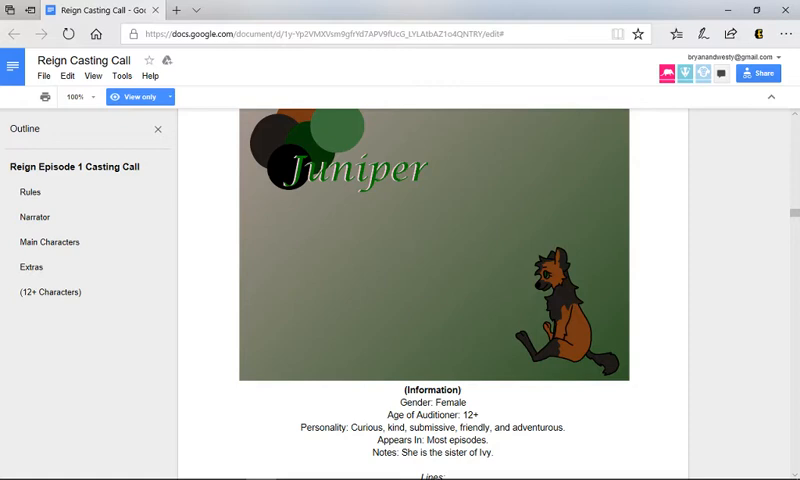
{"action": "scroll", "scroll_direction": "down", "scroll_amount": 3}
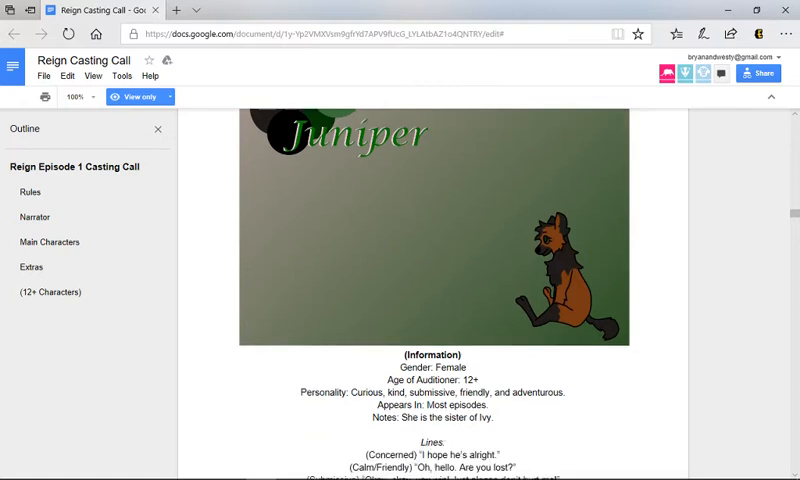
{"action": "scroll", "scroll_direction": "down", "scroll_amount": 3}
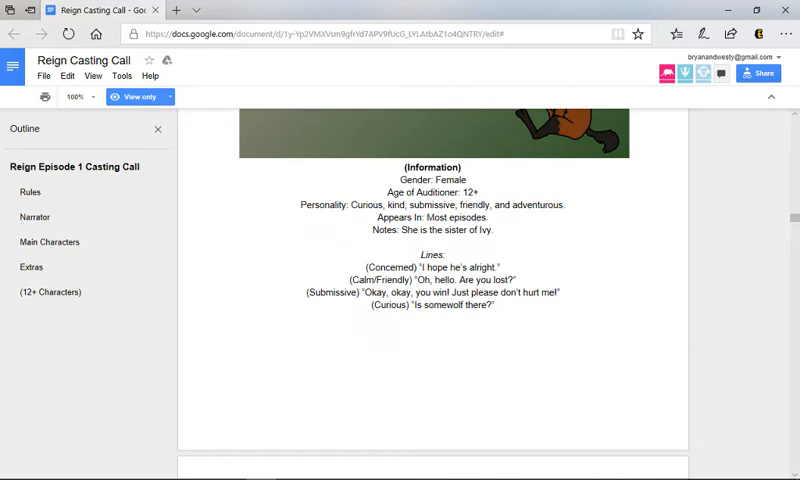
{"action": "scroll", "scroll_direction": "up", "scroll_amount": 3}
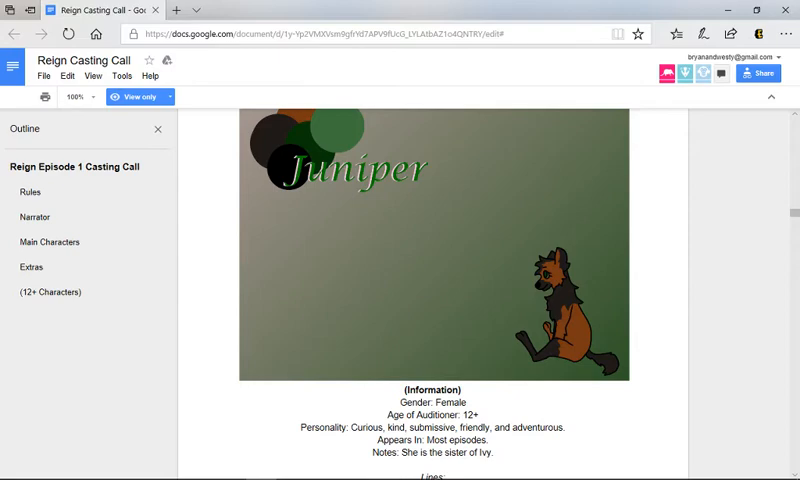
{"action": "scroll", "scroll_direction": "down", "scroll_amount": 3}
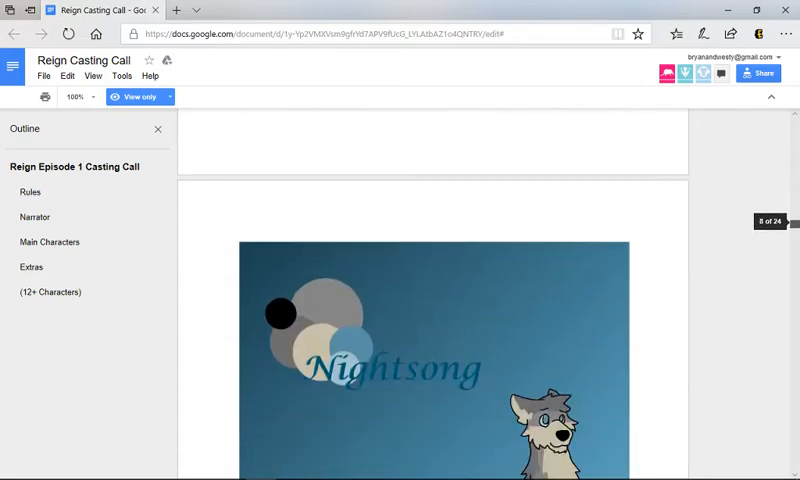
{"action": "scroll", "scroll_direction": "down", "scroll_amount": 3}
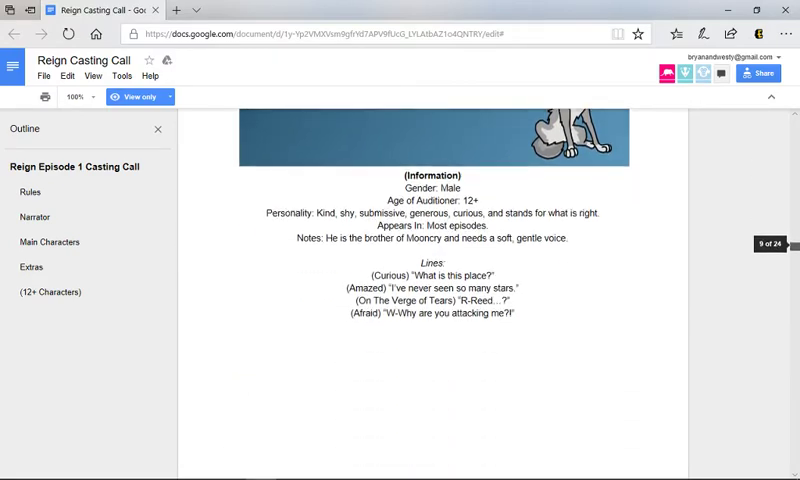
{"action": "scroll", "scroll_direction": "down", "scroll_amount": 3}
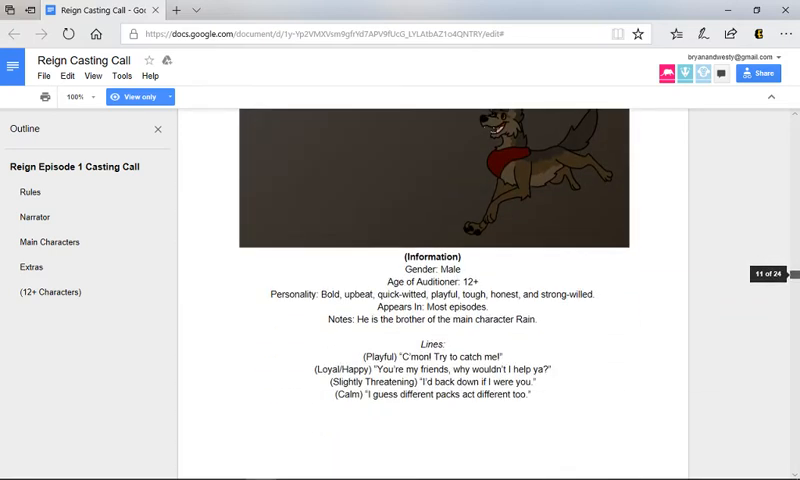
{"action": "scroll", "scroll_direction": "down", "scroll_amount": 3}
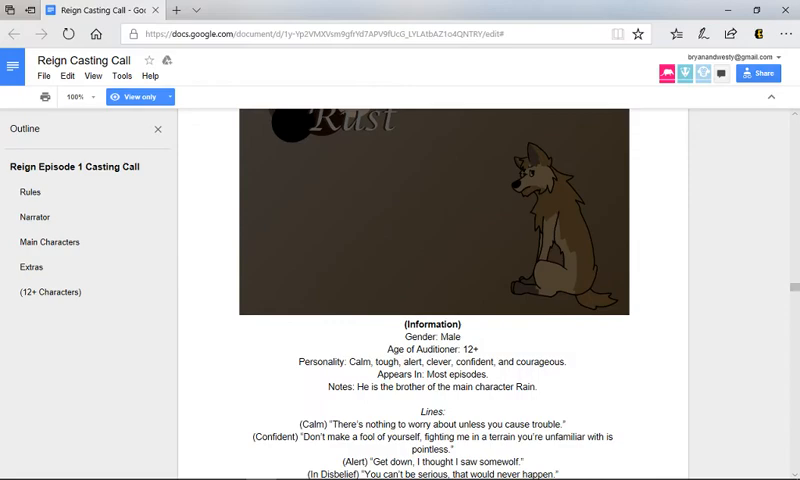
{"action": "scroll", "scroll_direction": "down", "scroll_amount": 3}
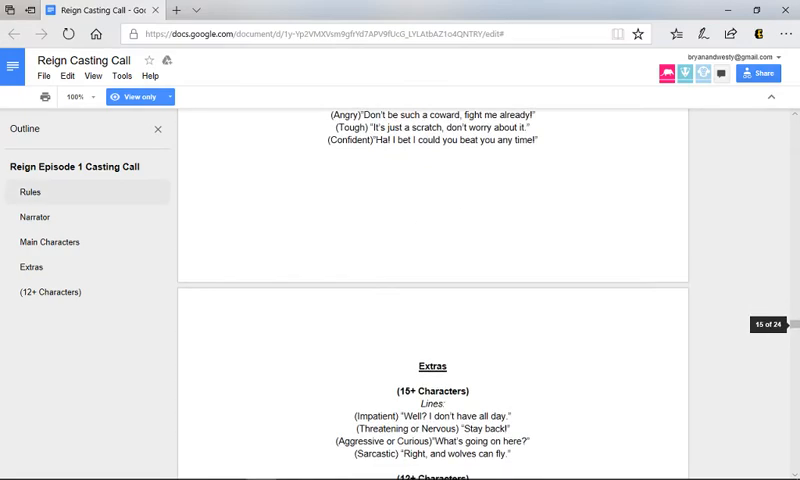
{"action": "scroll", "scroll_direction": "down", "scroll_amount": 3}
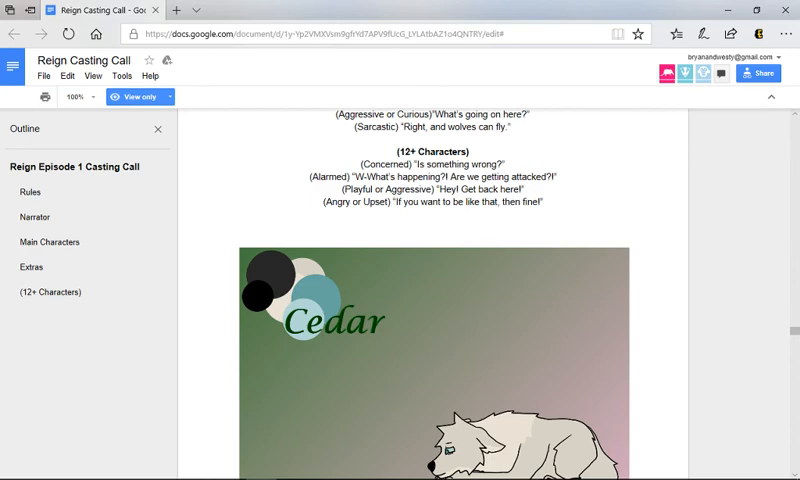
{"action": "scroll", "scroll_direction": "down", "scroll_amount": 3}
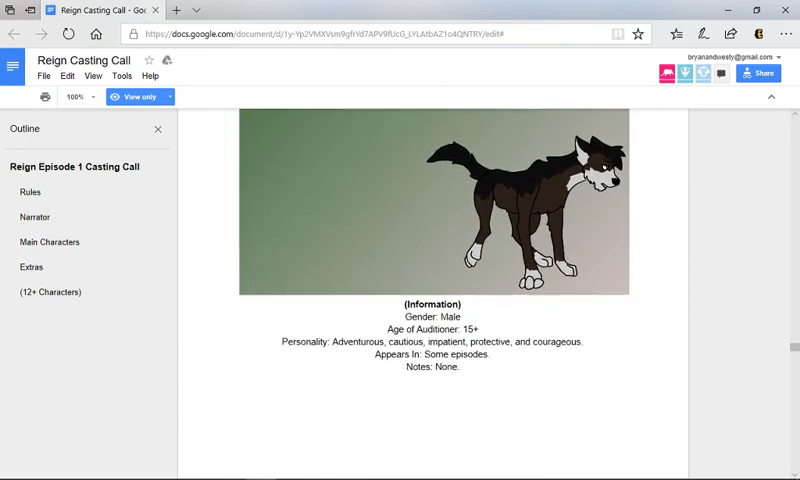
{"action": "scroll", "scroll_direction": "down", "scroll_amount": 3}
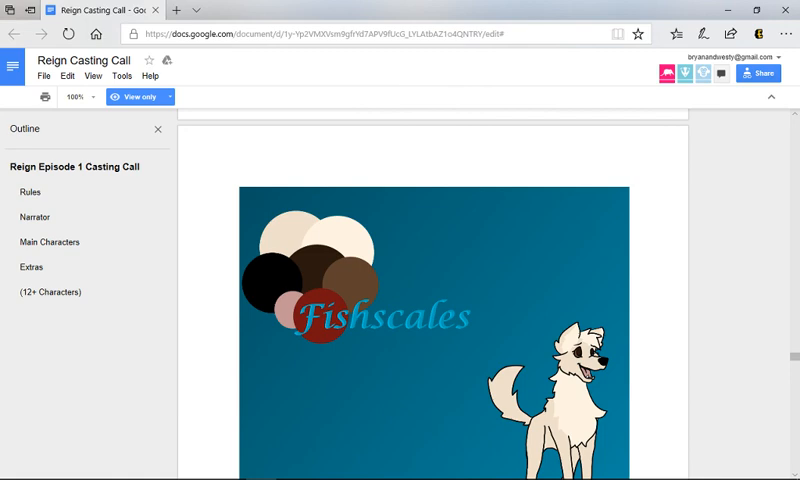
{"action": "scroll", "scroll_direction": "down", "scroll_amount": 3}
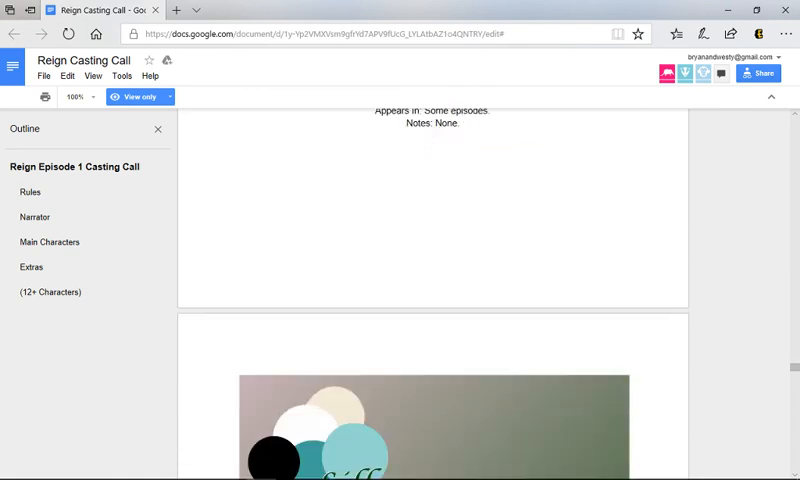
{"action": "scroll", "scroll_direction": "down", "scroll_amount": 3}
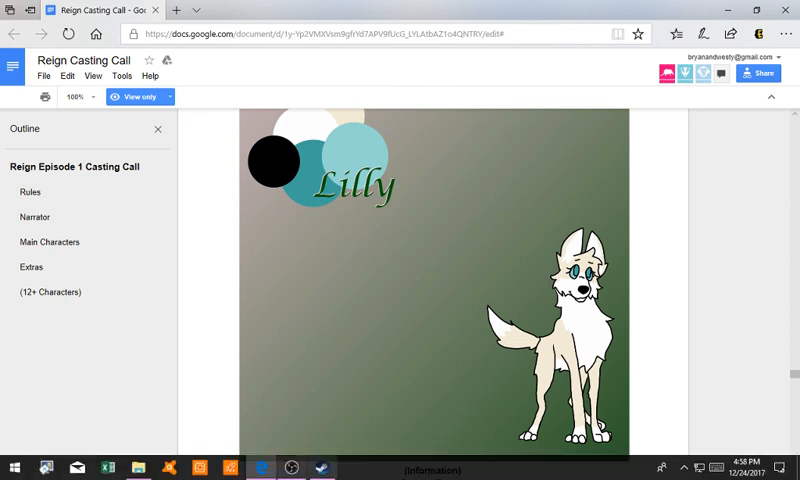
{"action": "scroll", "scroll_direction": "down", "scroll_amount": 3}
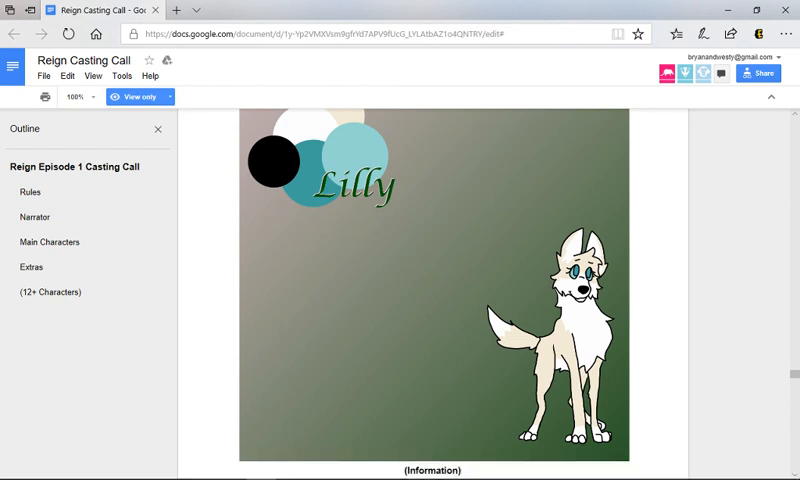